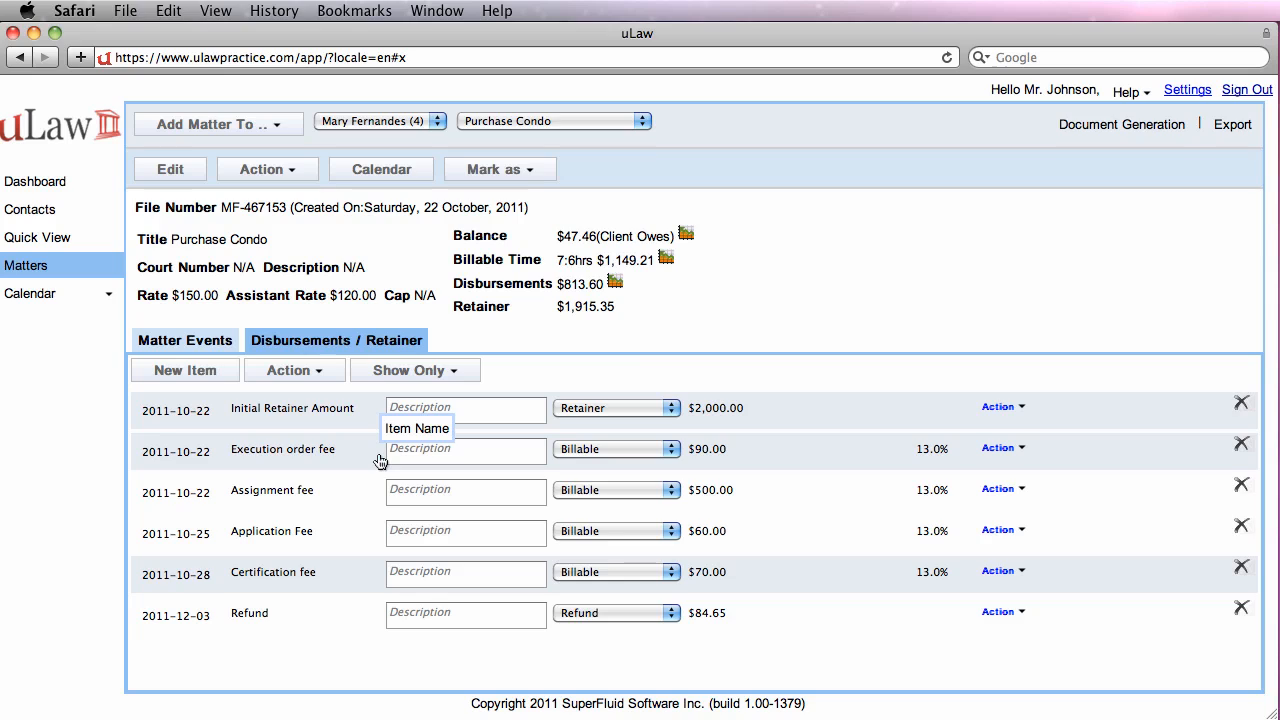
pyautogui.moveTo(780, 128)
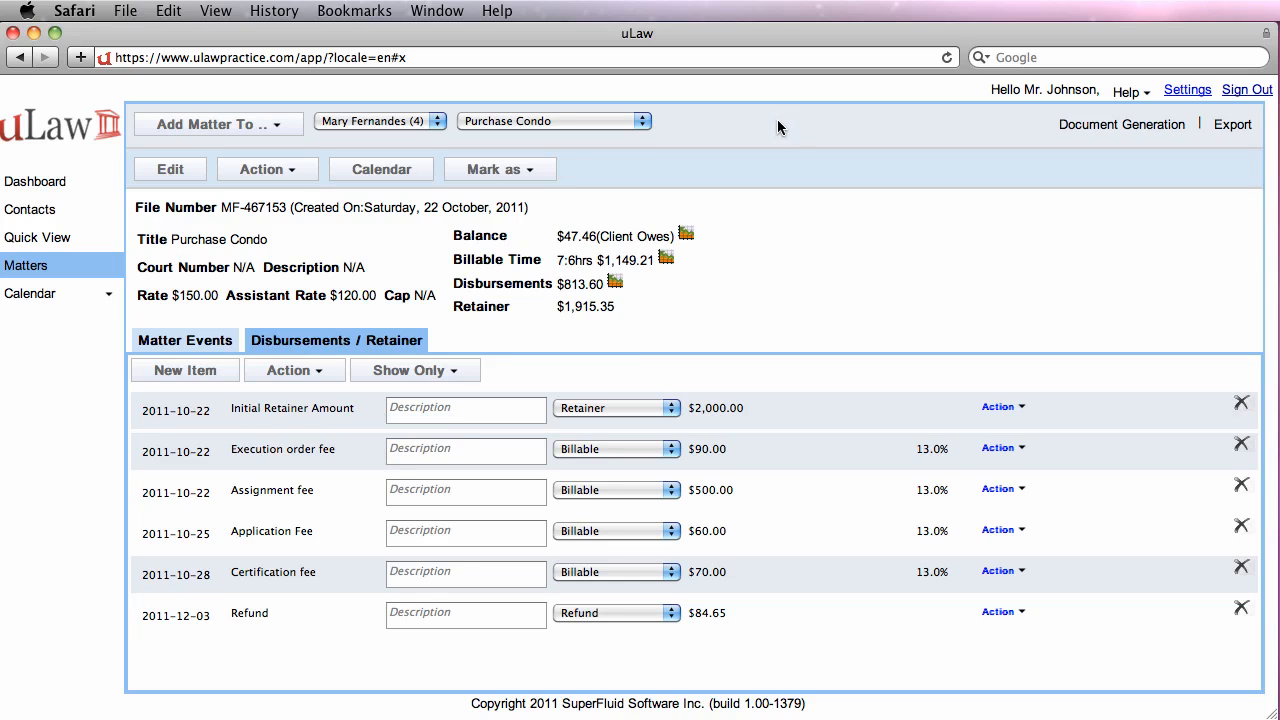
pyautogui.moveTo(352, 350)
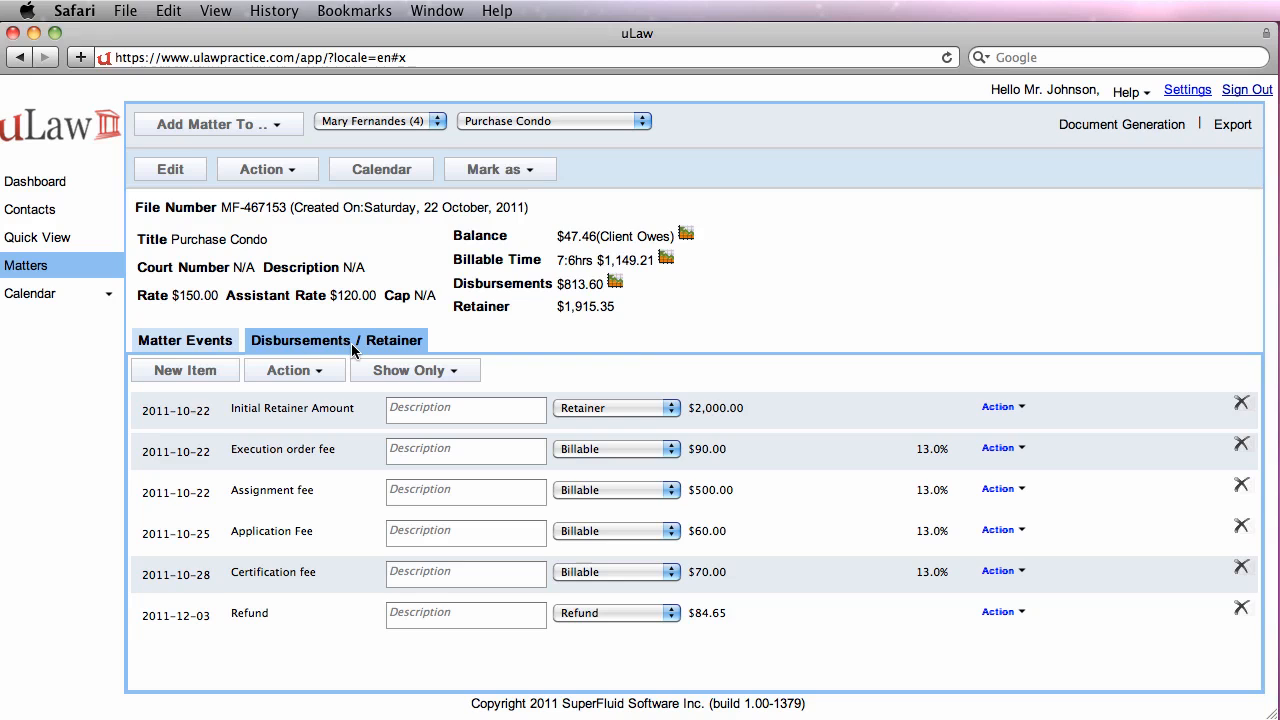
# - Start a new Client Payment item named 'Client Final Payment' for the matter
pyautogui.click(184, 340)
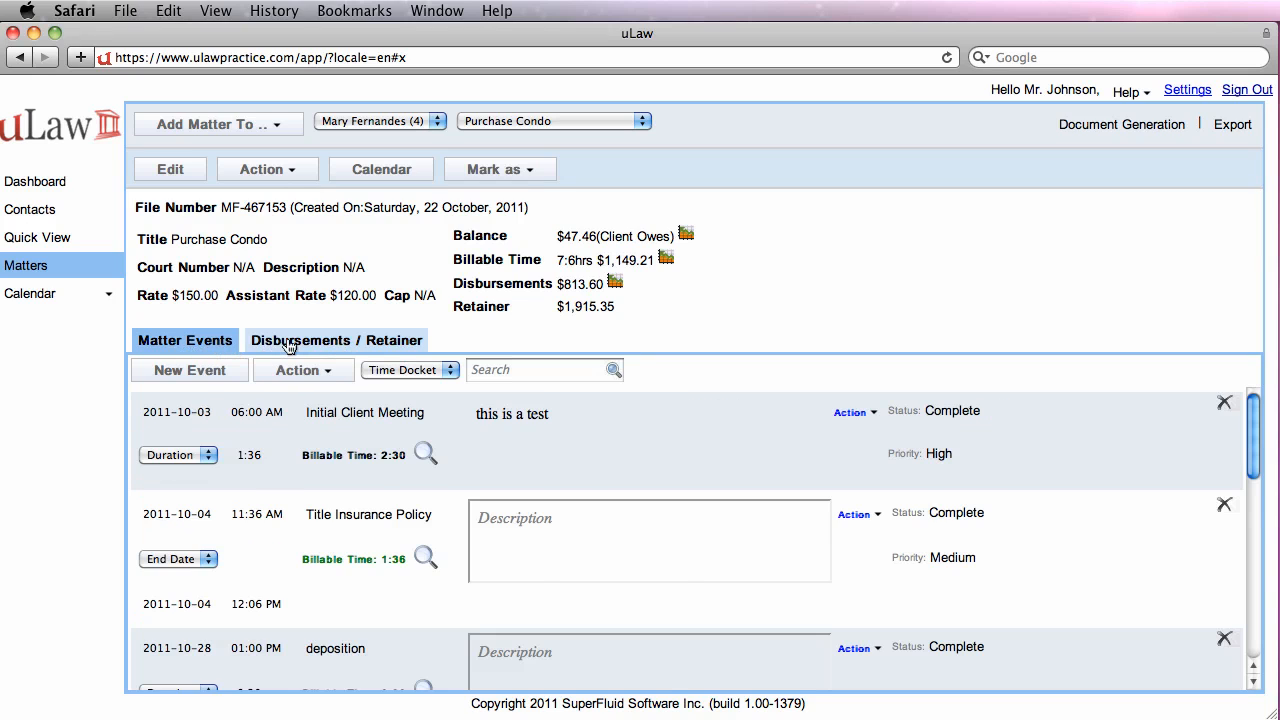
pyautogui.click(336, 340)
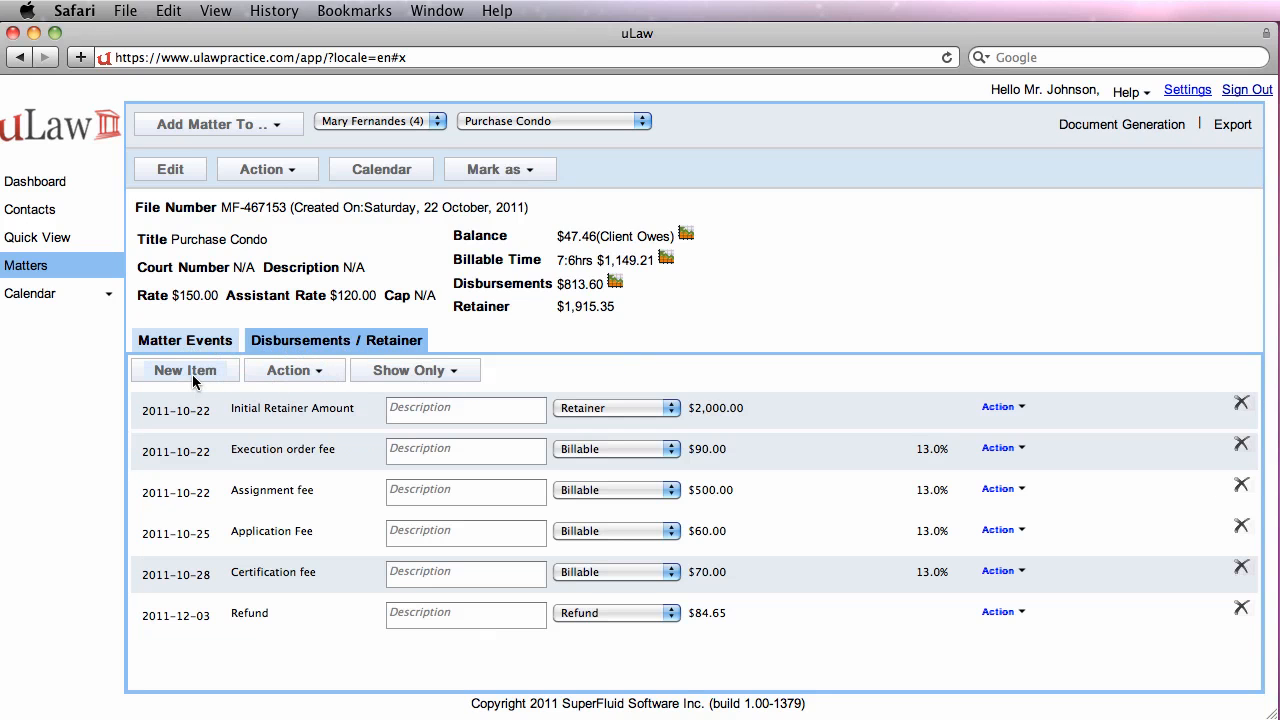
pyautogui.click(184, 370)
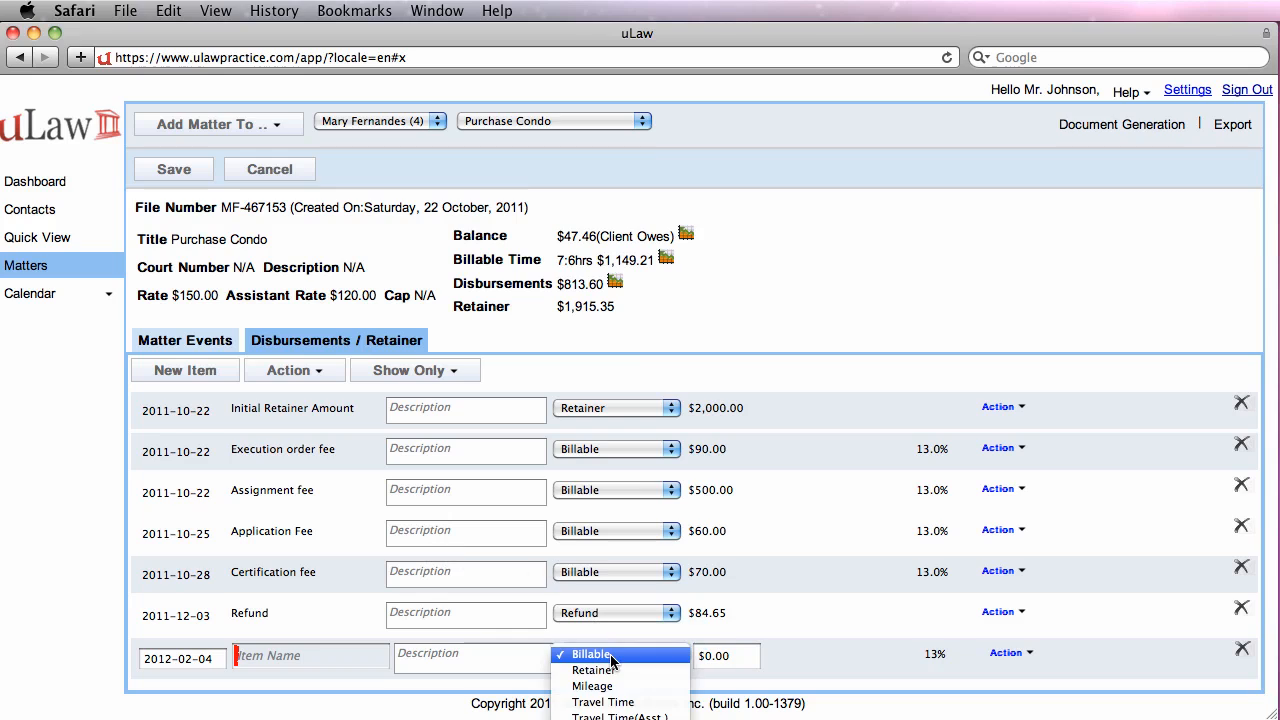
pyautogui.click(590, 654)
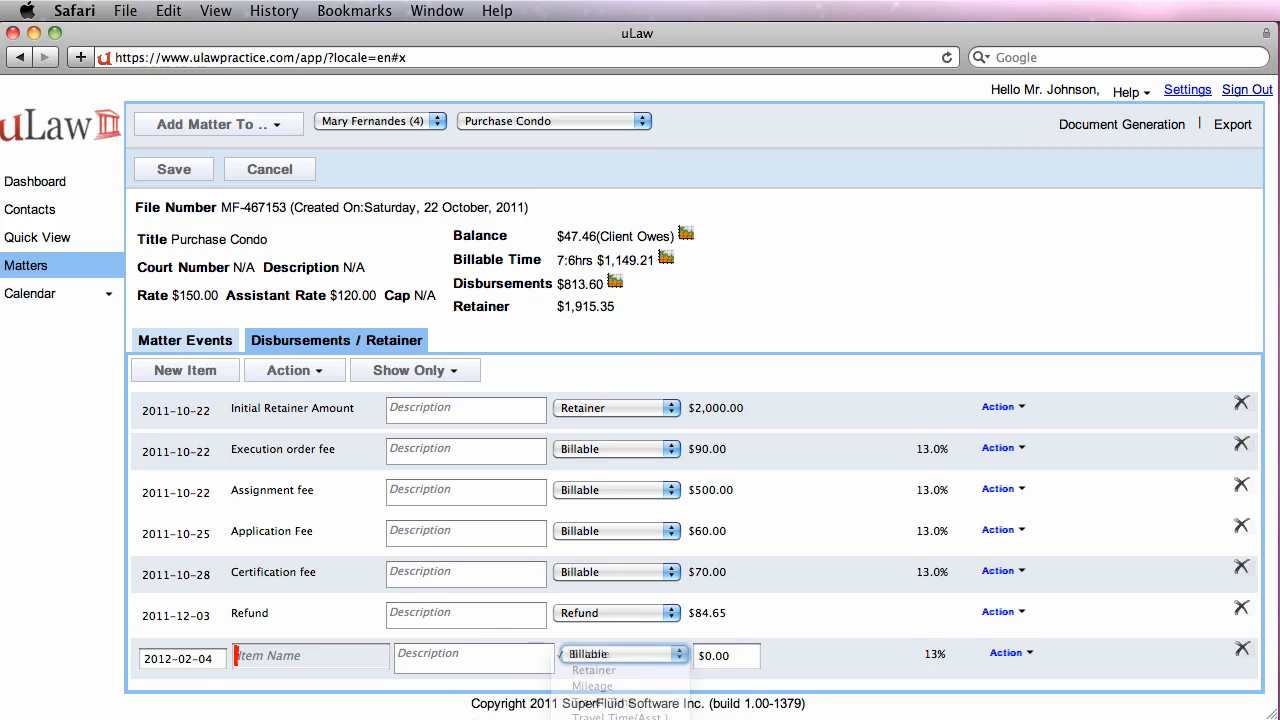
pyautogui.write('Cl')
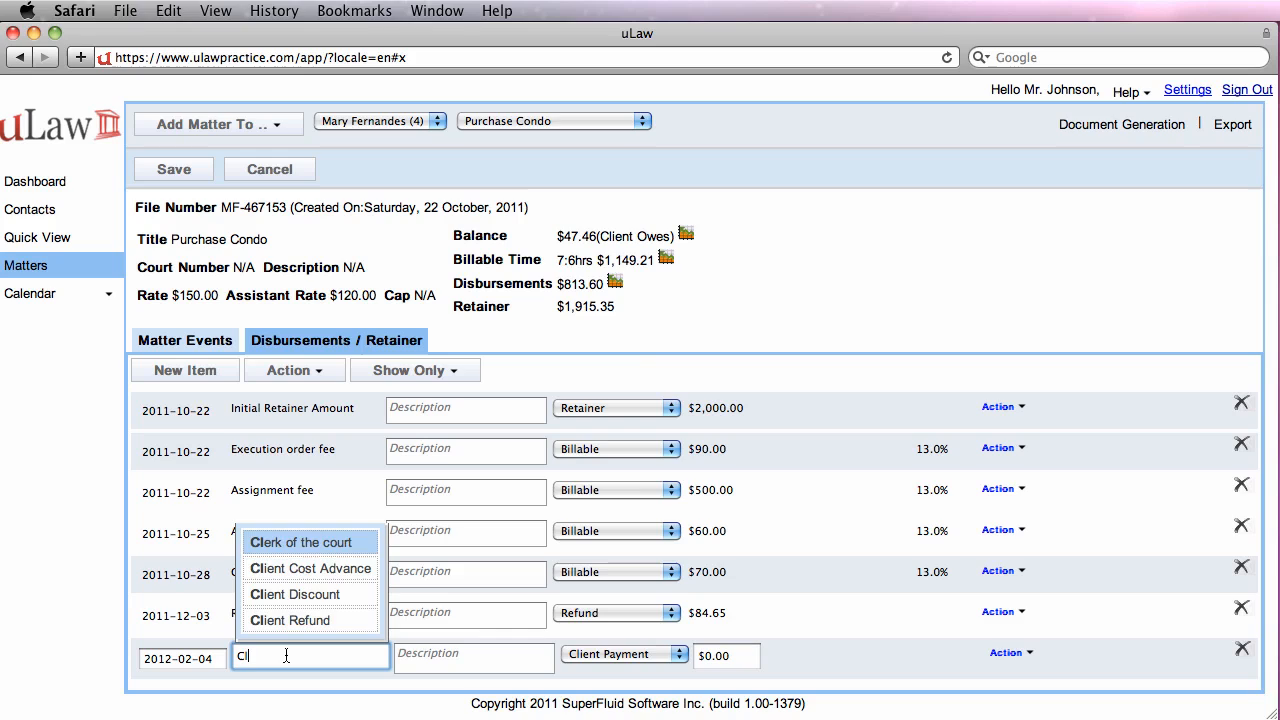
pyautogui.write('Client Final')
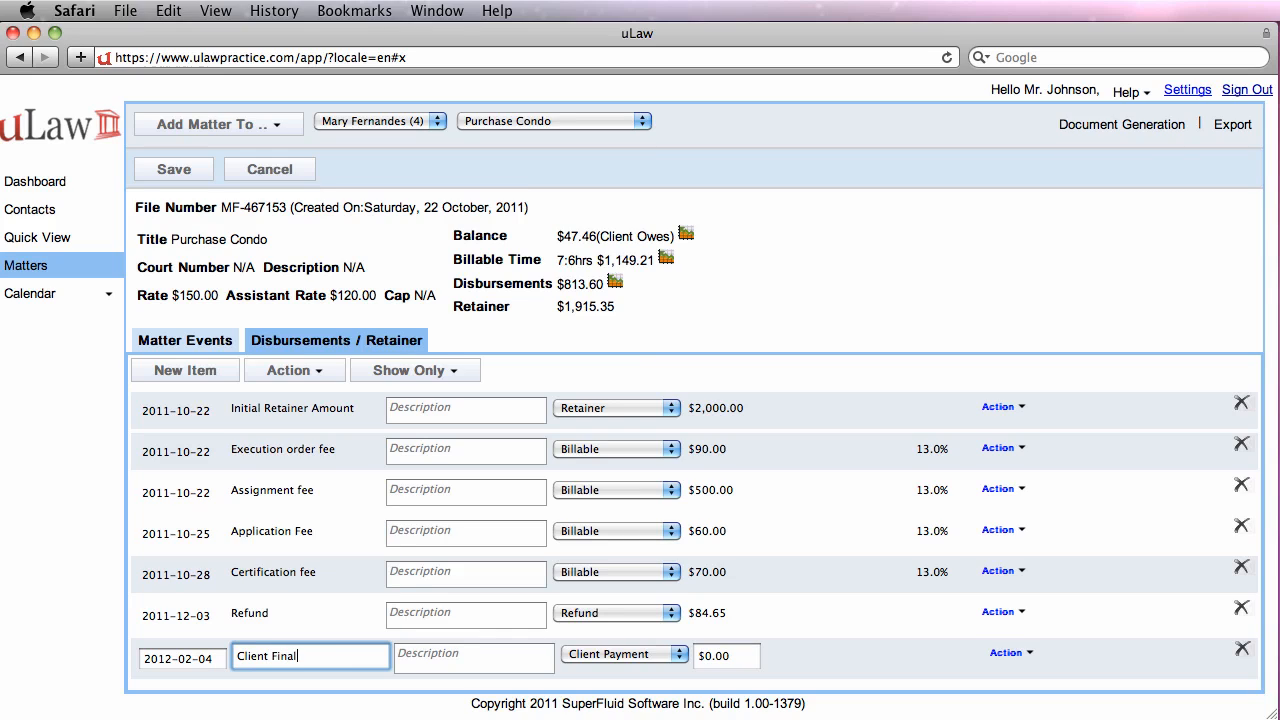
pyautogui.write('Payment')
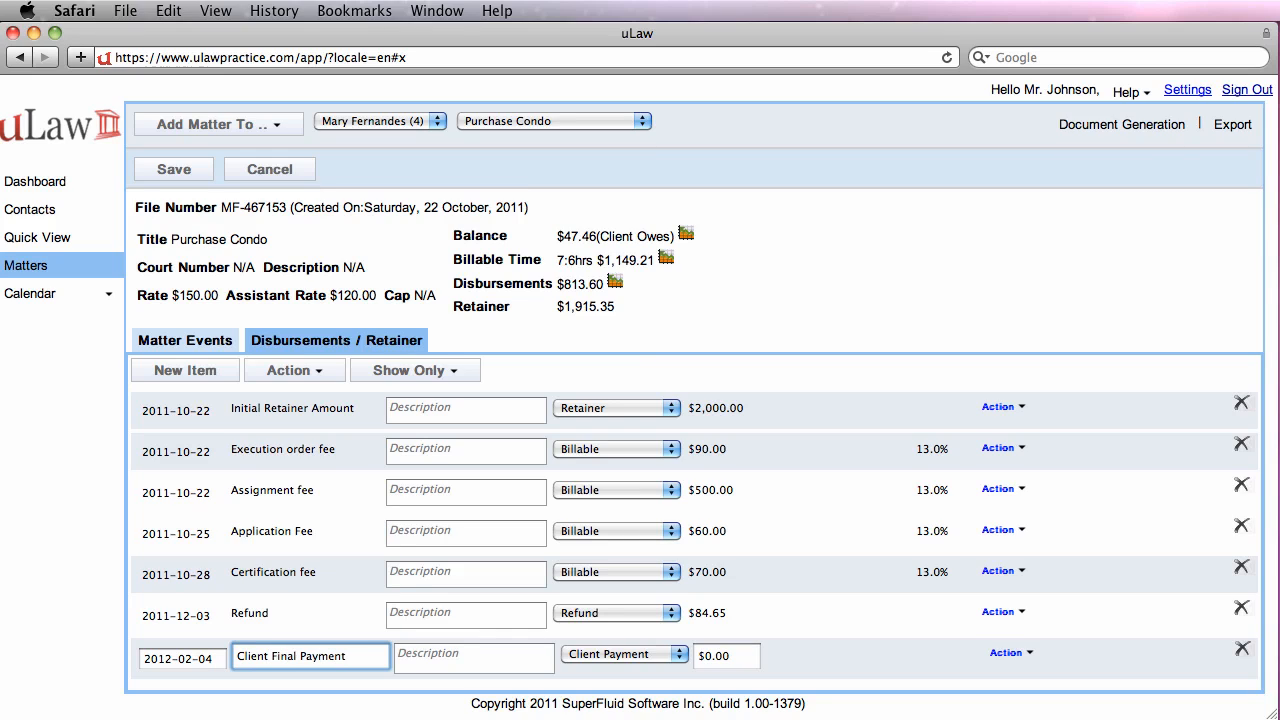
# - Enter the $47.46 payment amount and save it, bringing the balance to $0.00
pyautogui.click(726, 656)
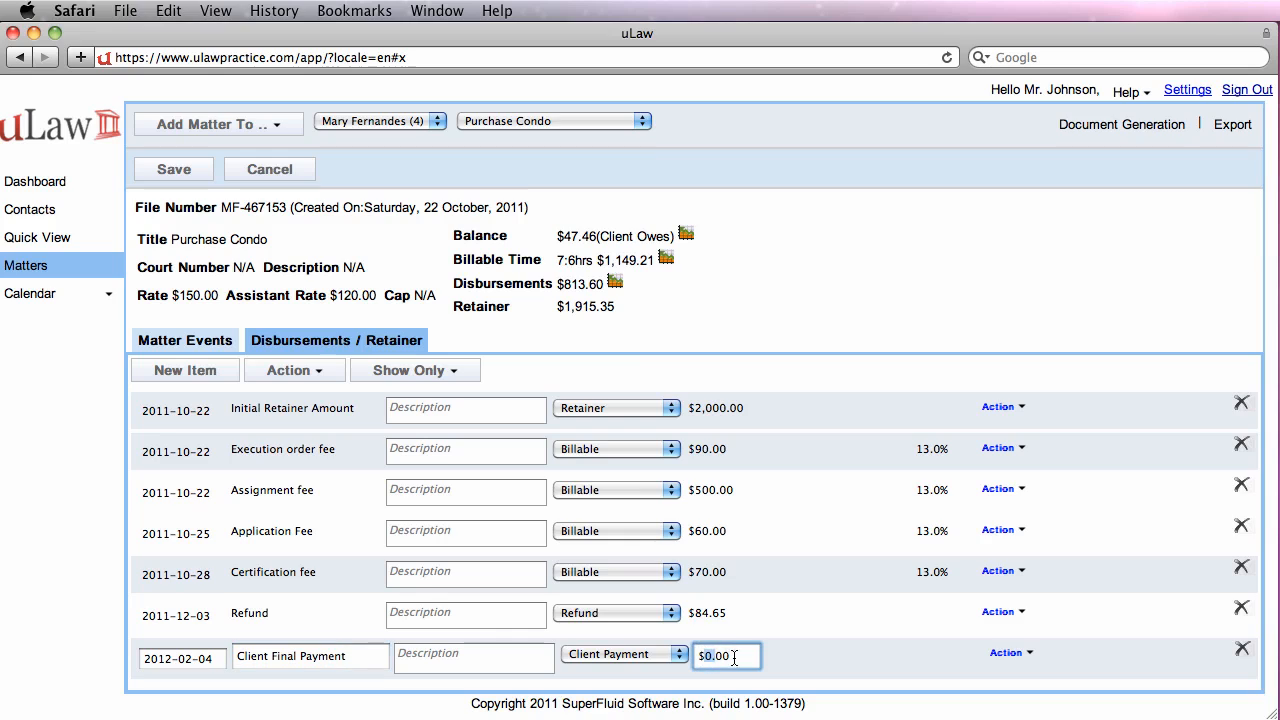
pyautogui.write('47.46')
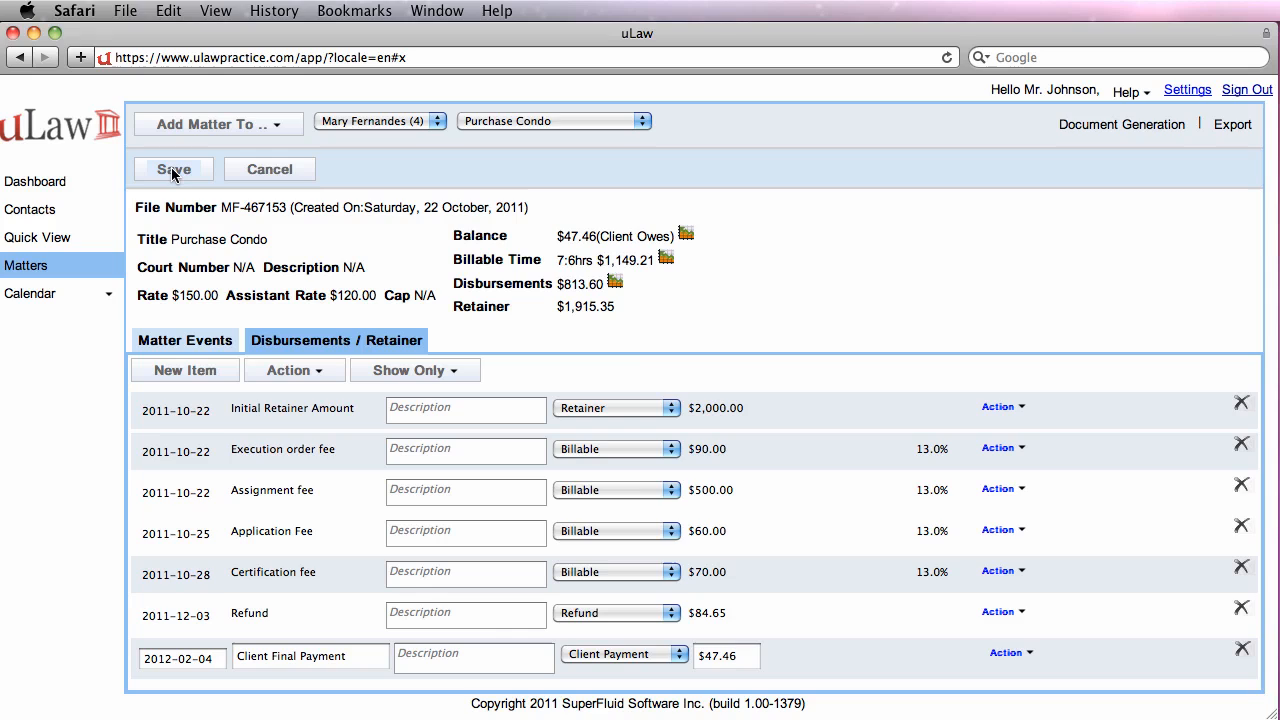
pyautogui.click(172, 168)
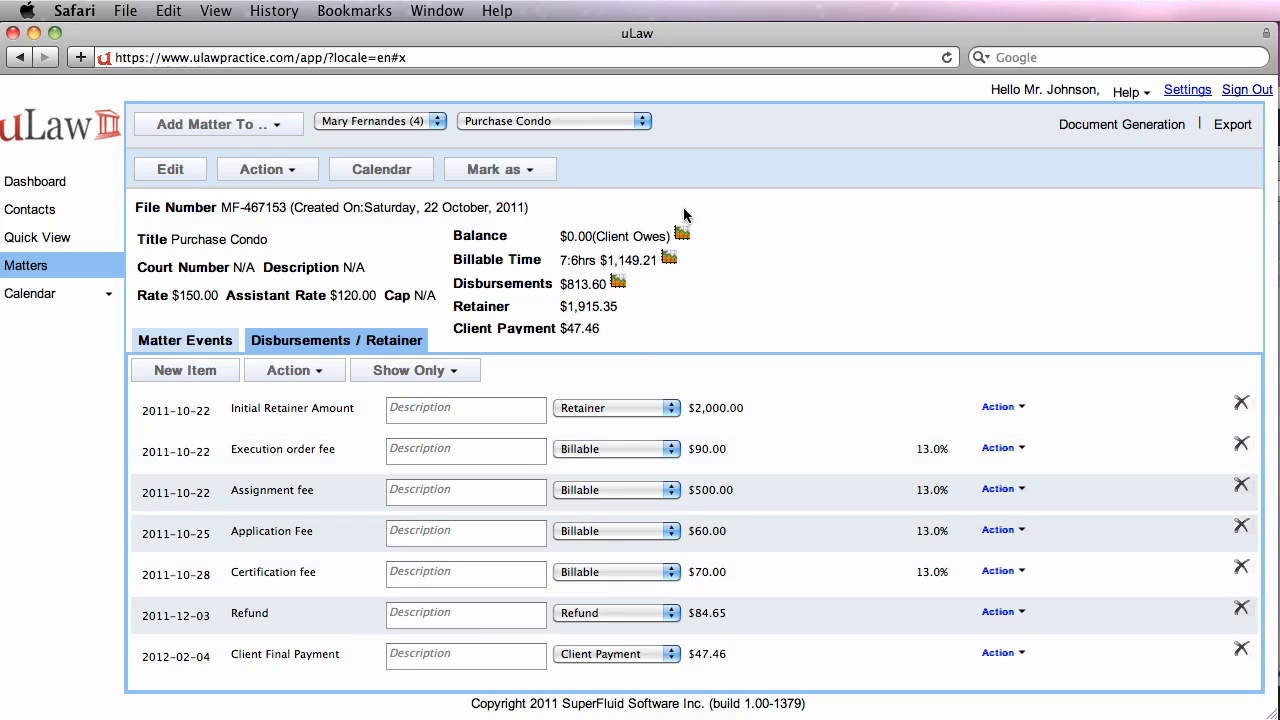
pyautogui.moveTo(590, 248)
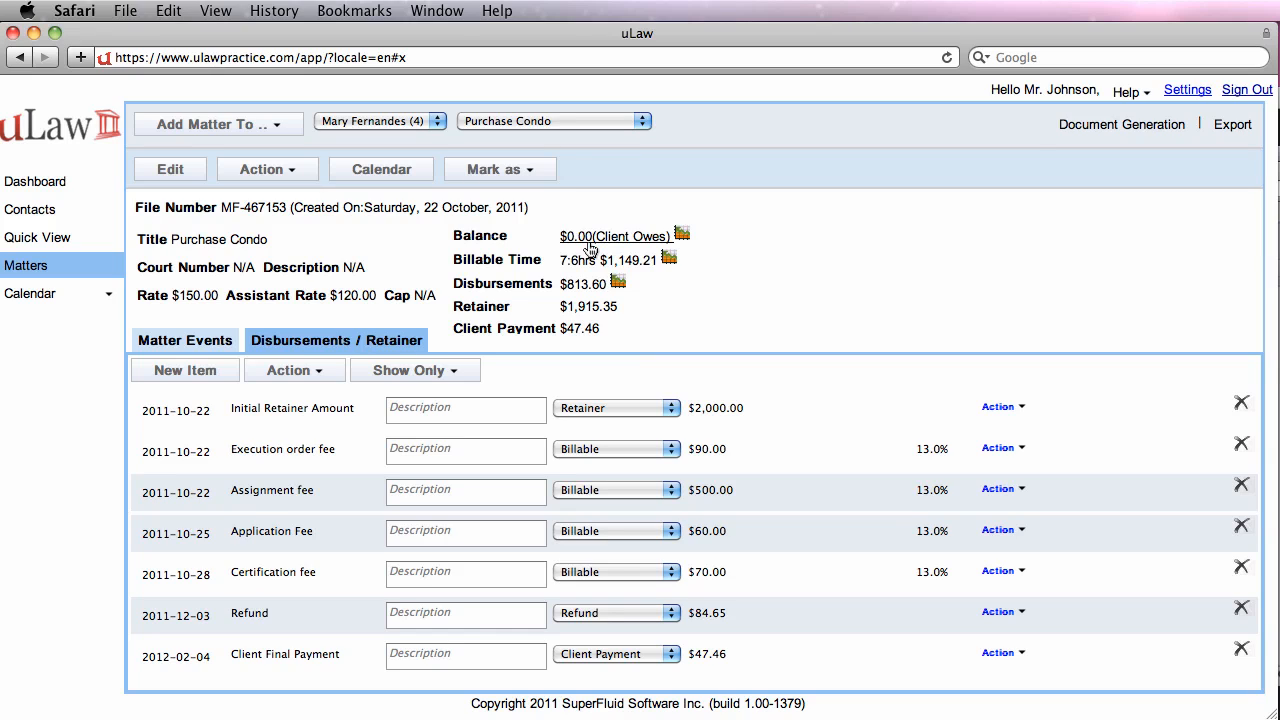
# - Generate the Complete invoice with Mark as Paid ticked and download the PDF (000105)
pyautogui.click(1120, 124)
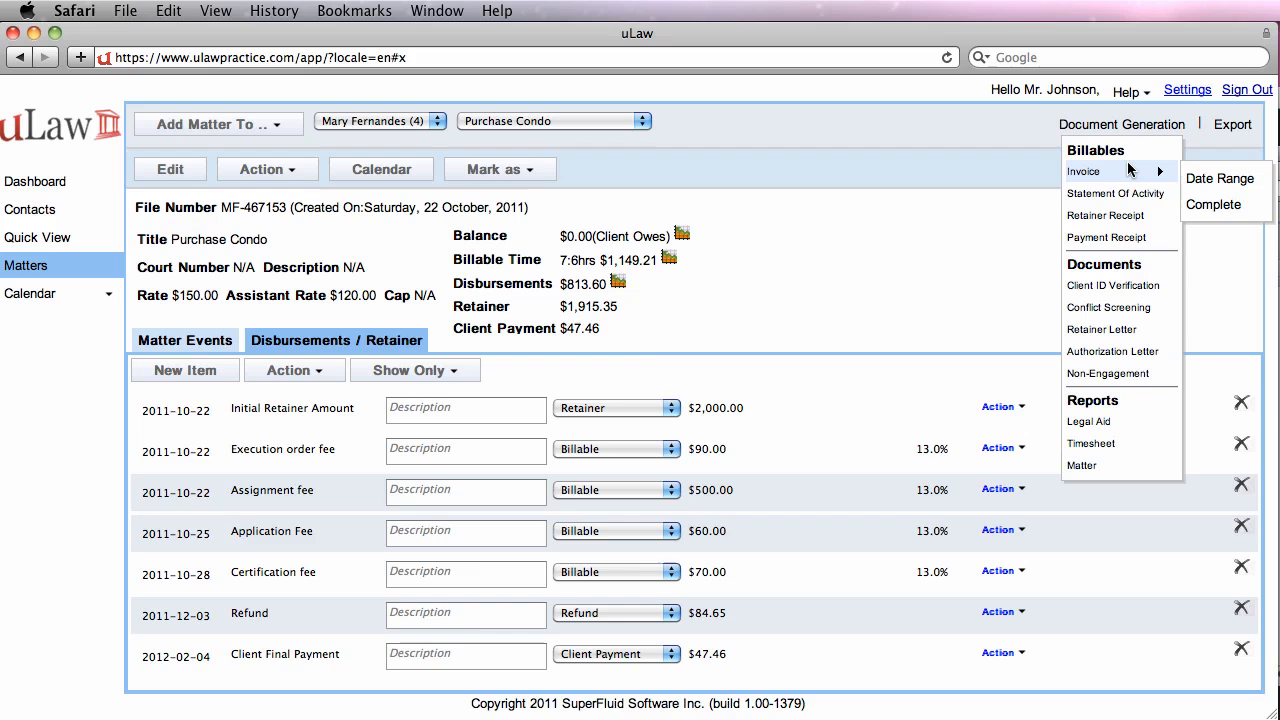
pyautogui.moveTo(1212, 204)
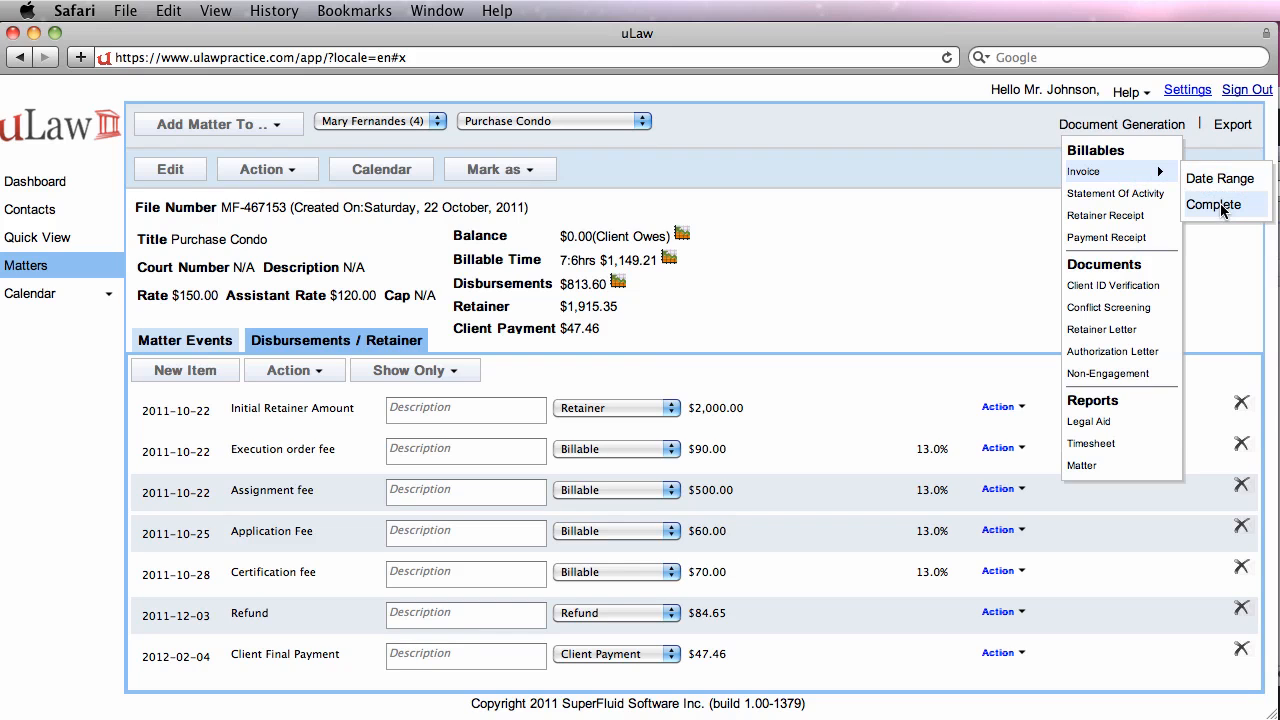
pyautogui.click(1212, 204)
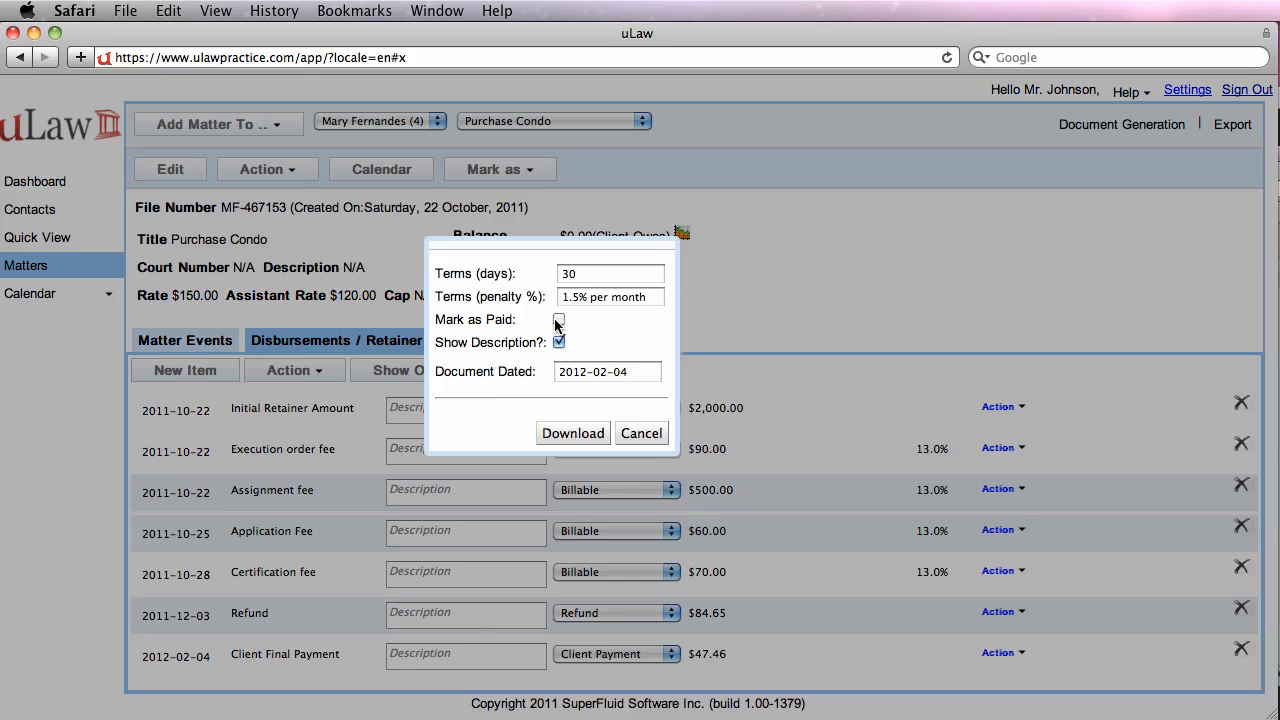
pyautogui.click(560, 320)
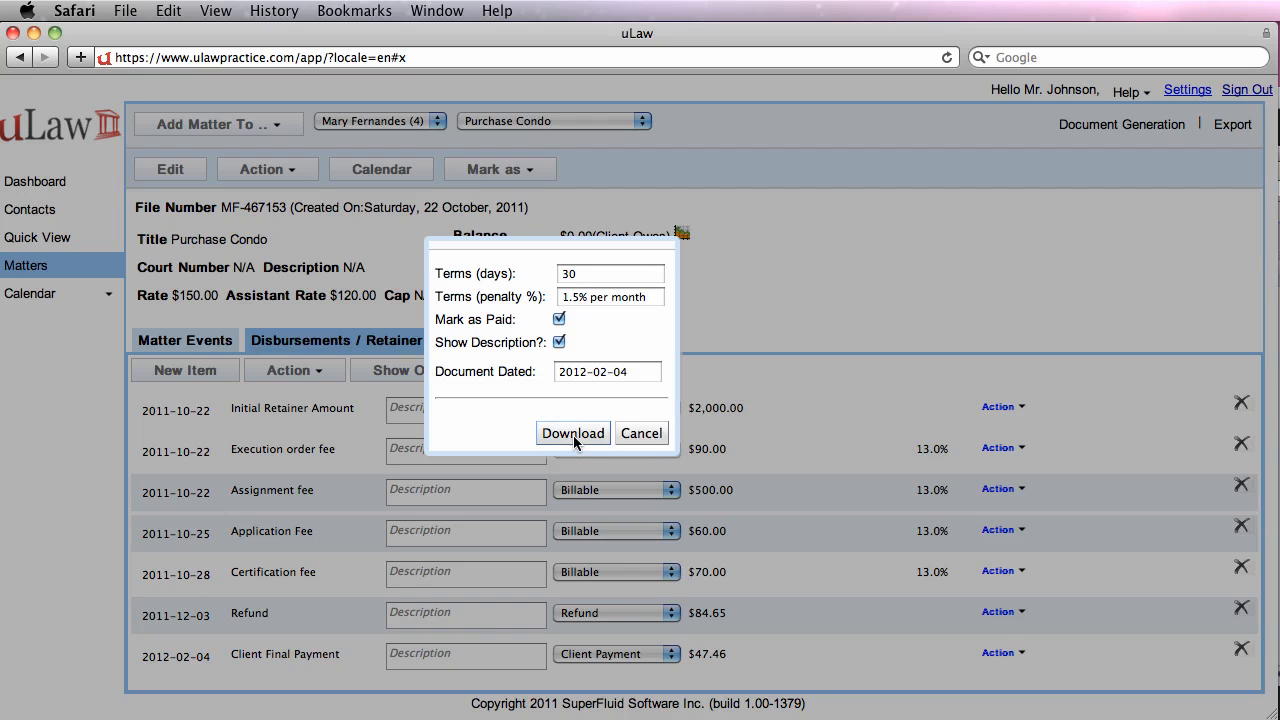
pyautogui.click(572, 432)
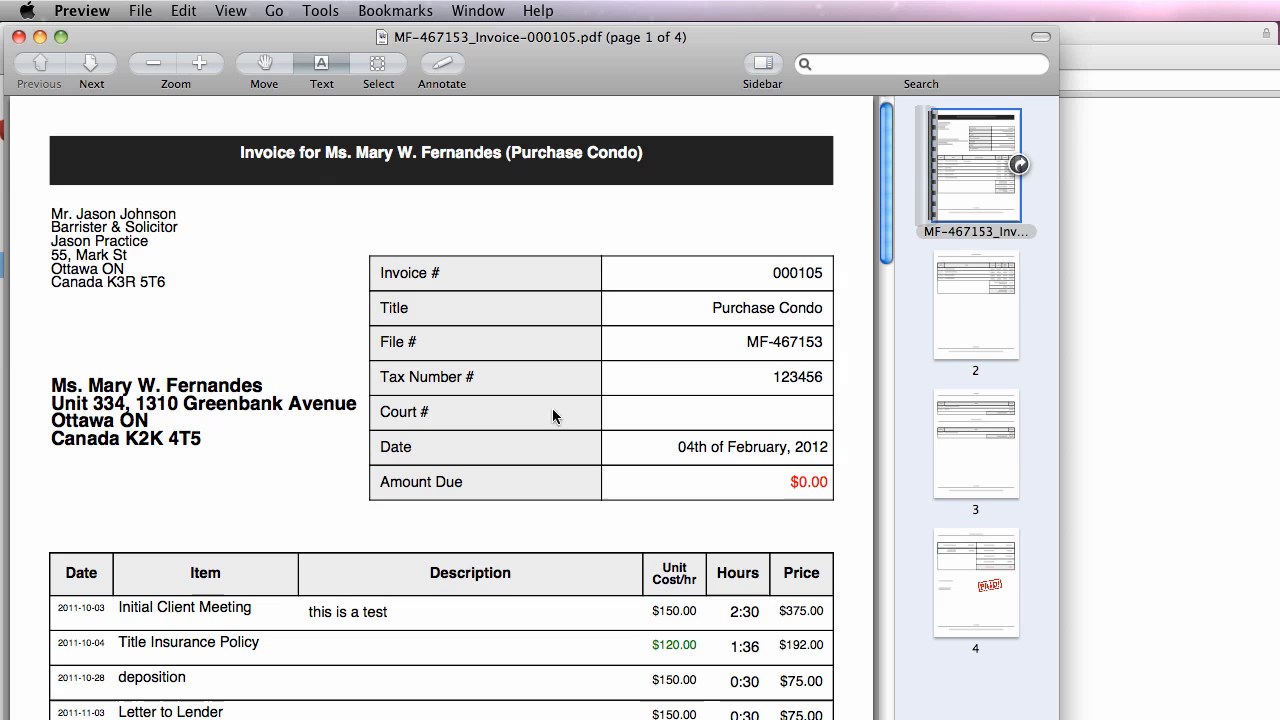
# - Page through the invoice PDF to check the client payments, $0.00 due and PAID mark
pyautogui.scroll(-3)
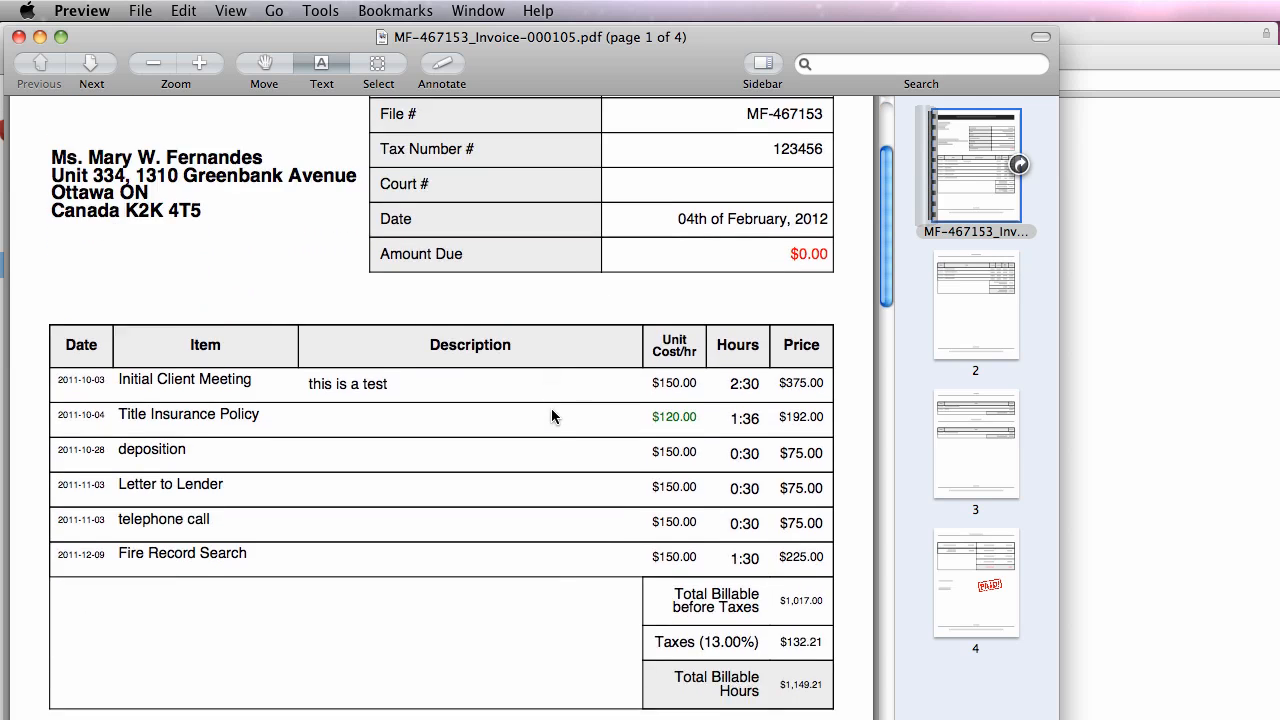
pyautogui.click(976, 304)
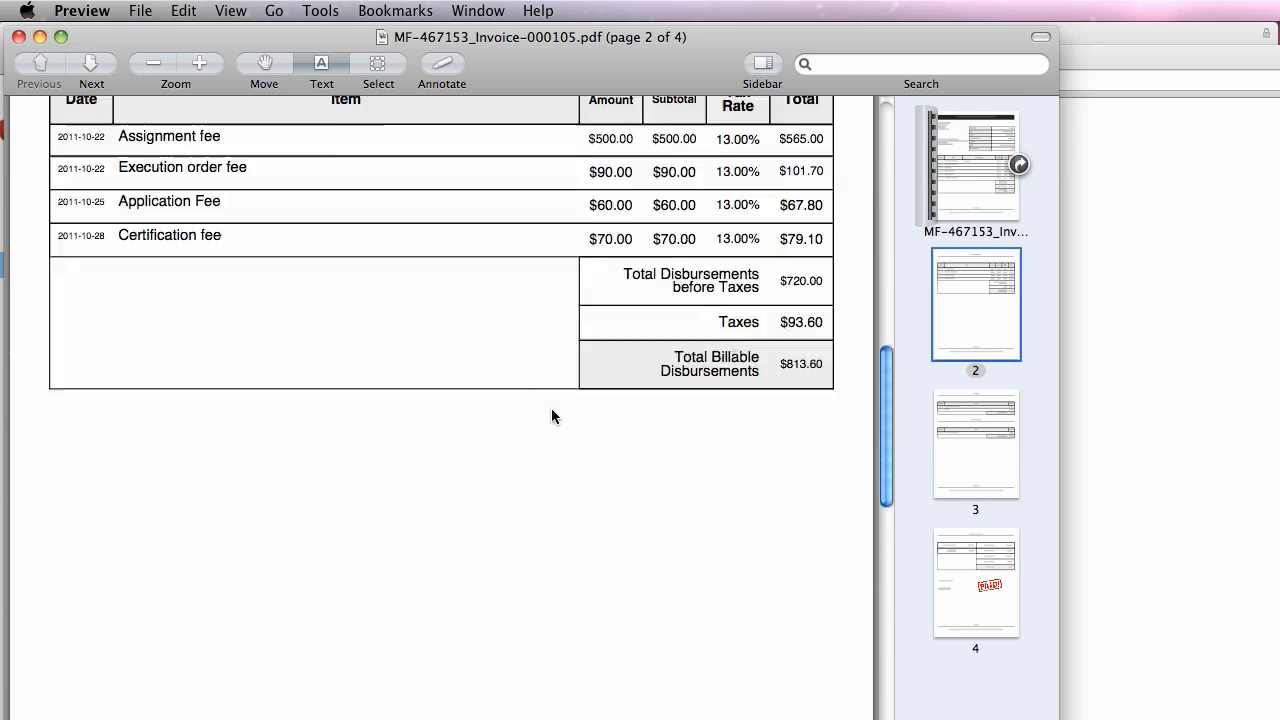
pyautogui.click(976, 444)
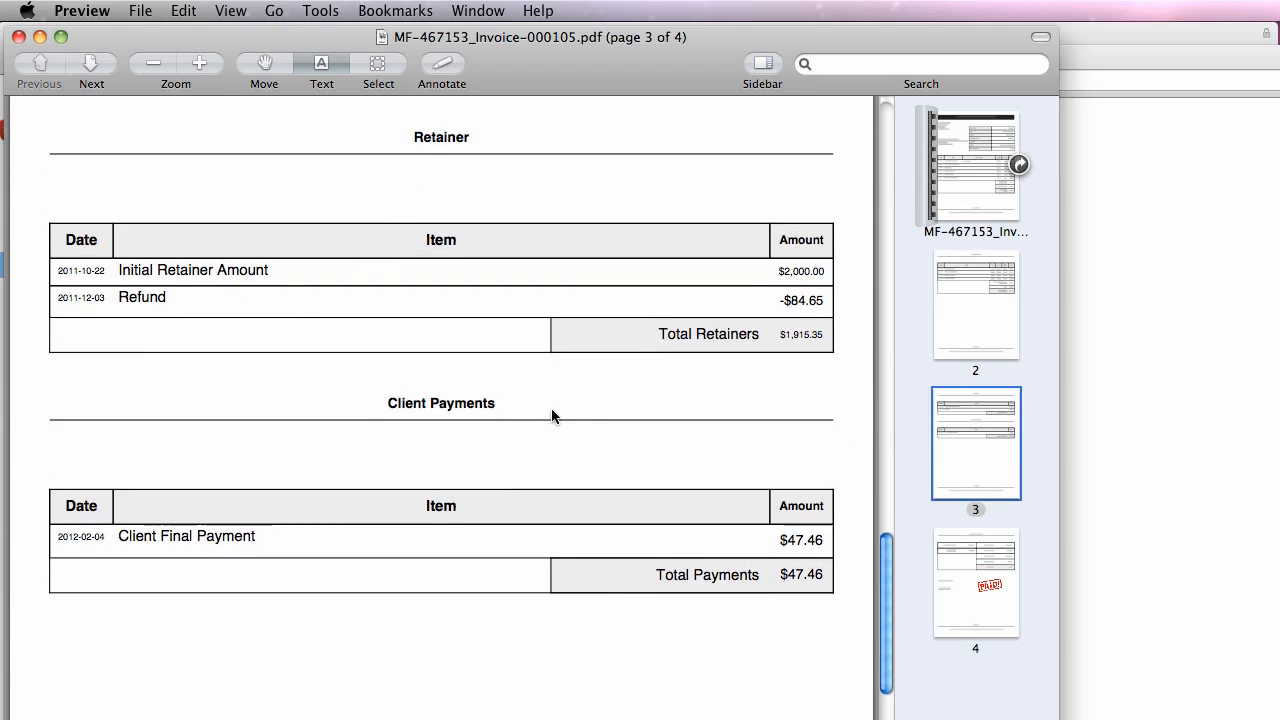
pyautogui.scroll(3)
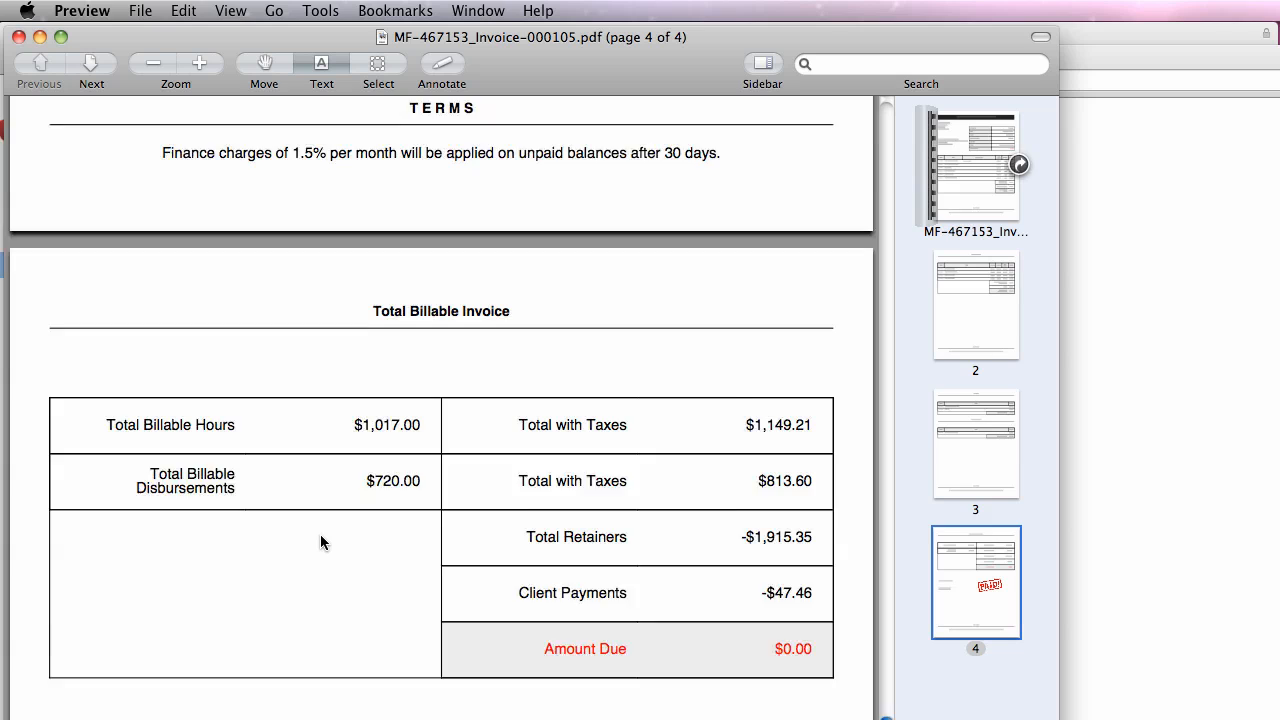
pyautogui.scroll(-3)
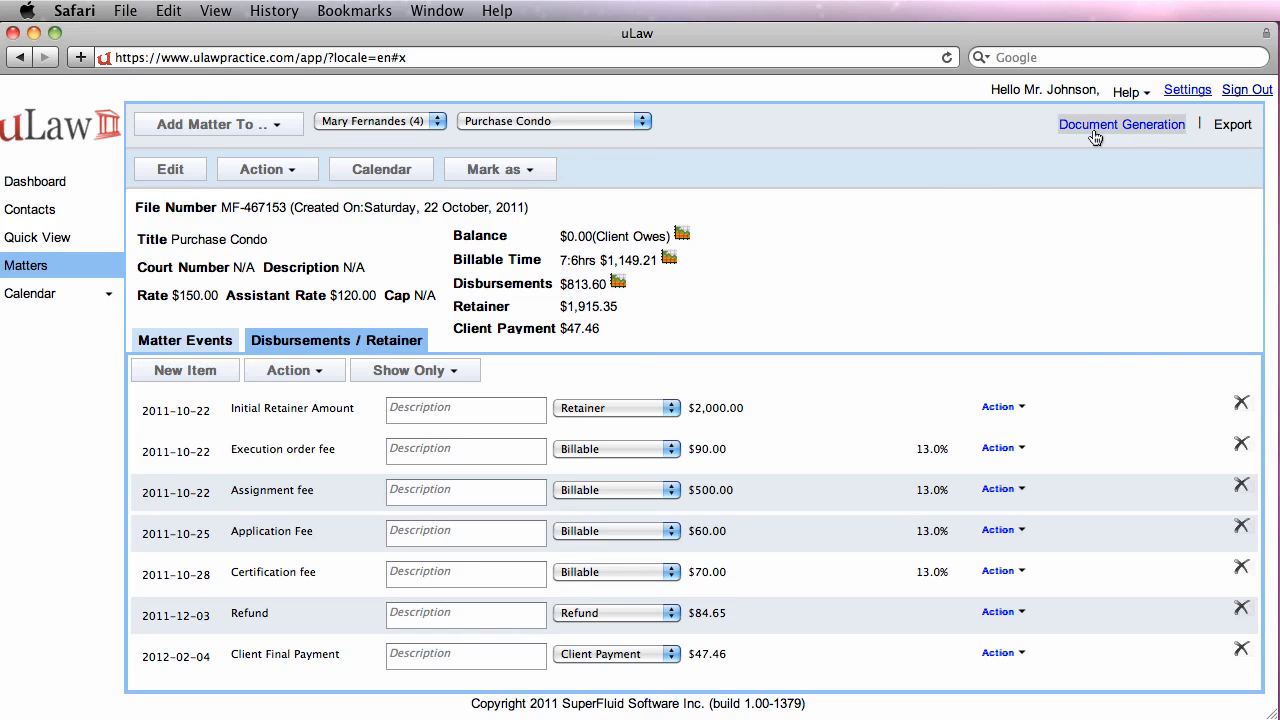
# - Generate and download a second Complete invoice (000106) marked as paid
pyautogui.click(1120, 124)
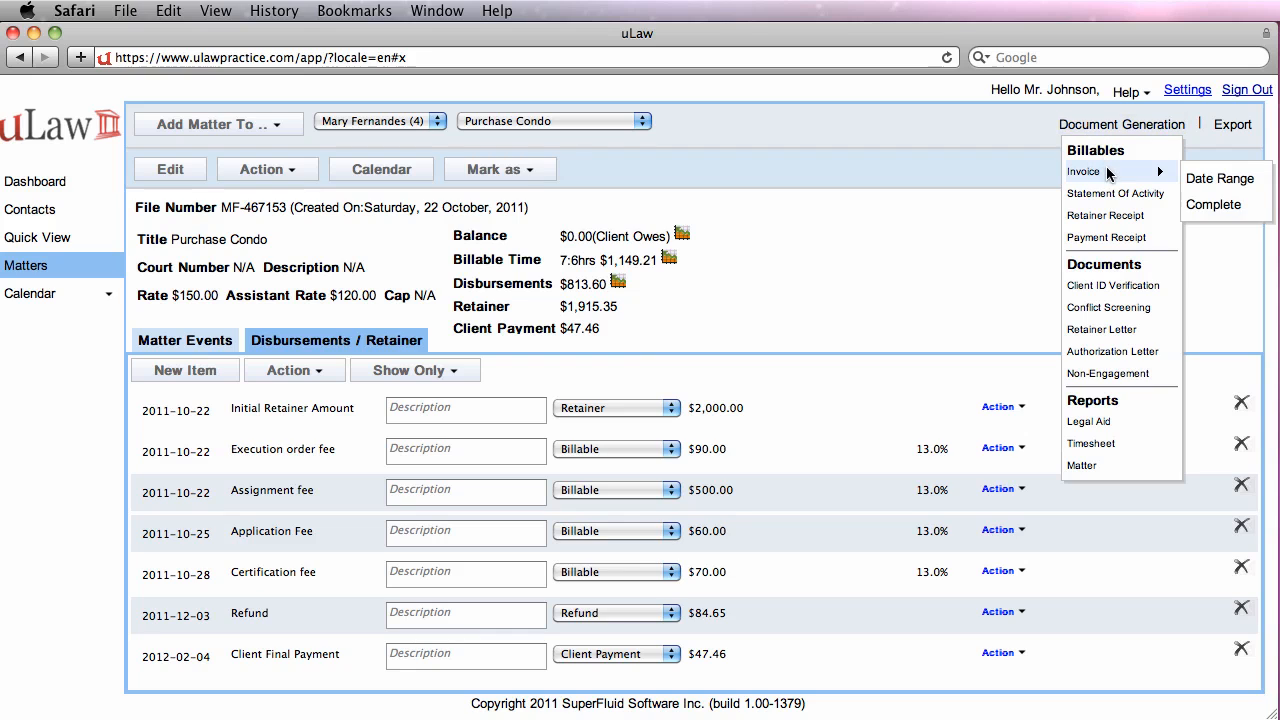
pyautogui.click(1212, 204)
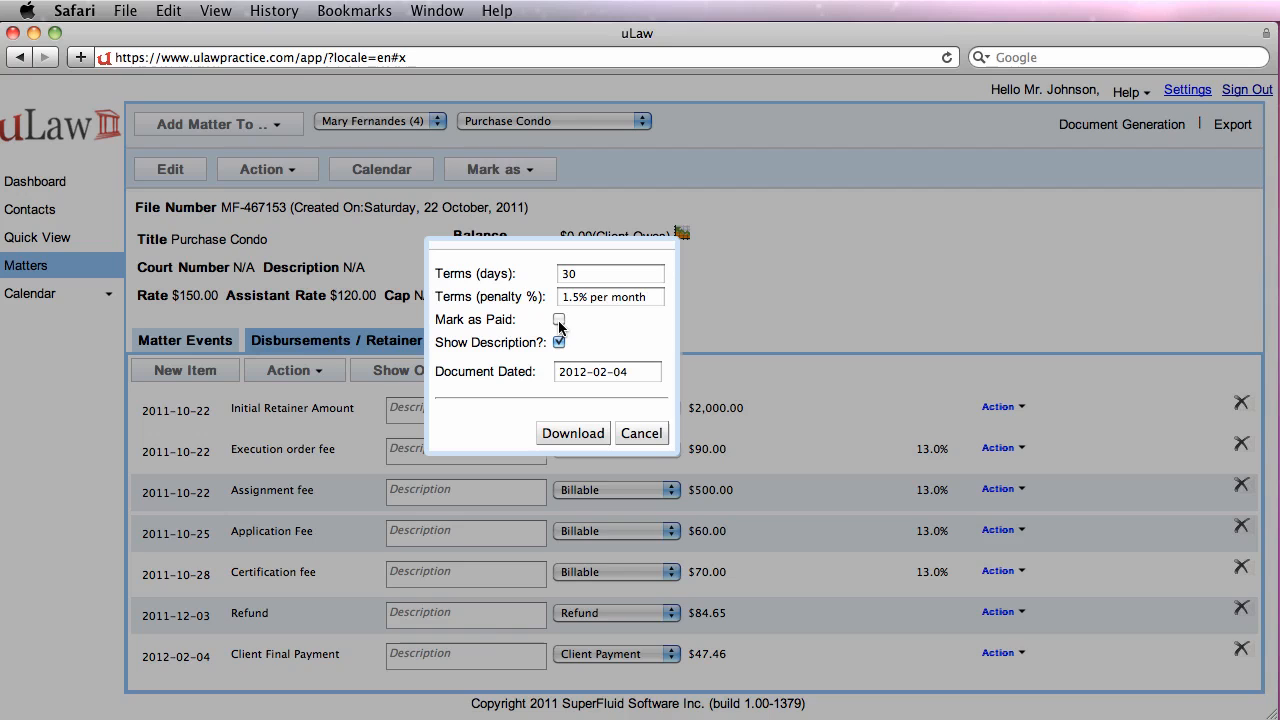
pyautogui.click(560, 318)
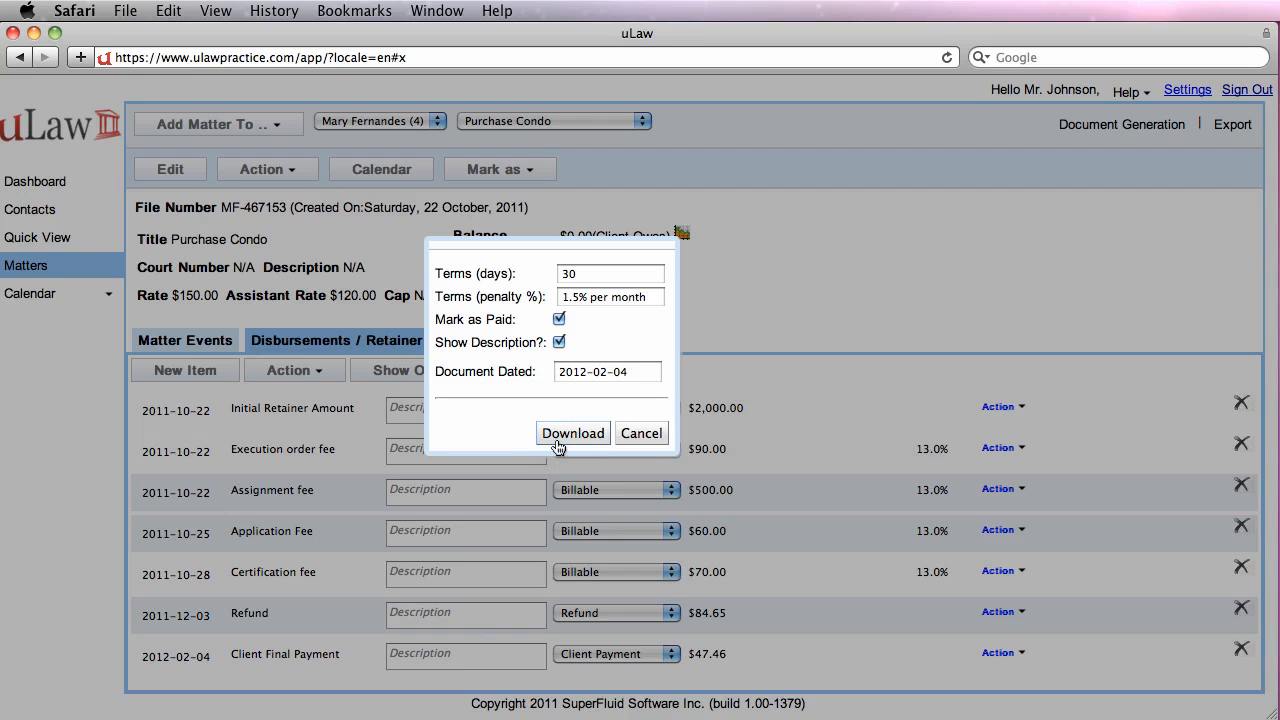
pyautogui.click(572, 432)
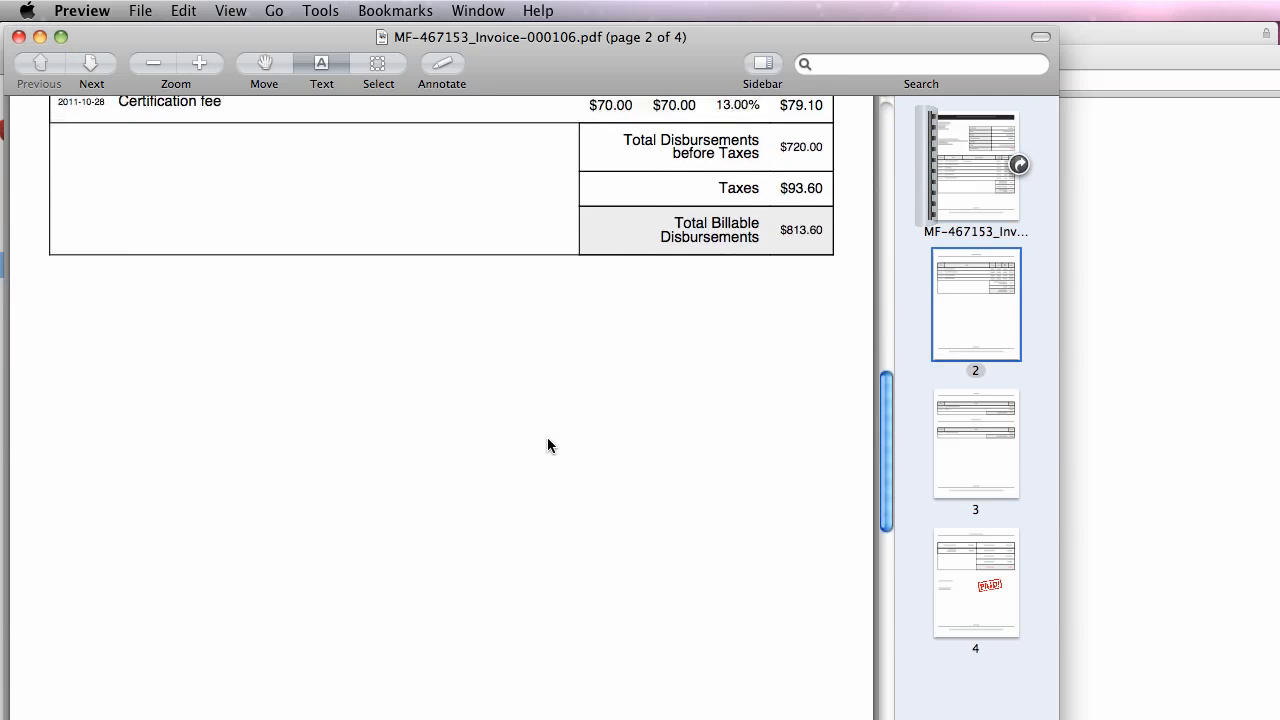